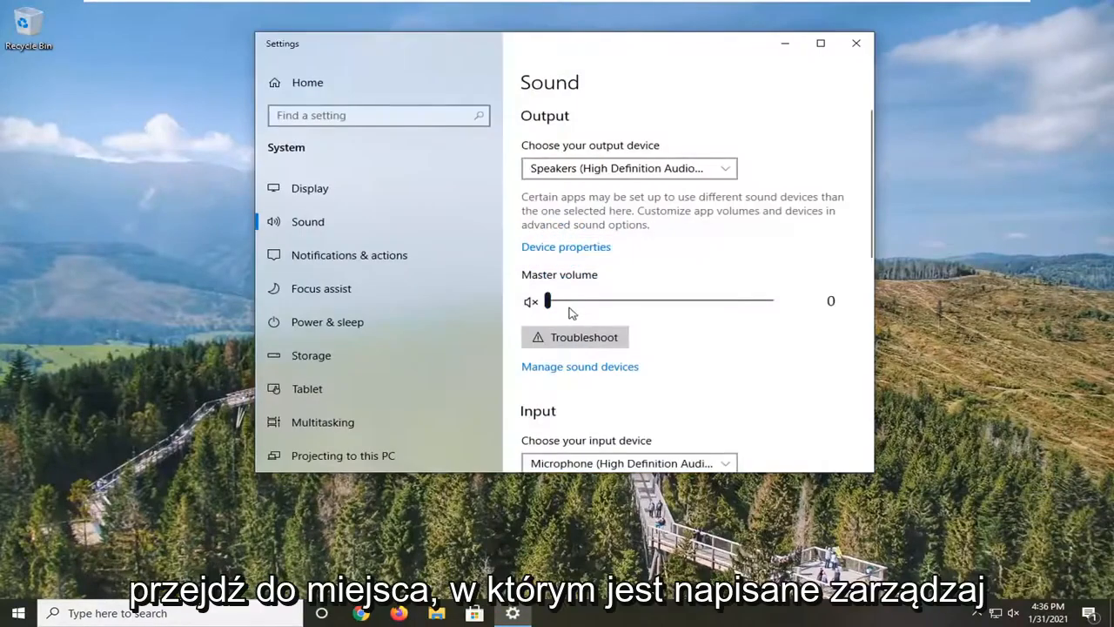
# View the sound devices list to confirm speakers and microphone are enabled
pyautogui.scroll(-3)
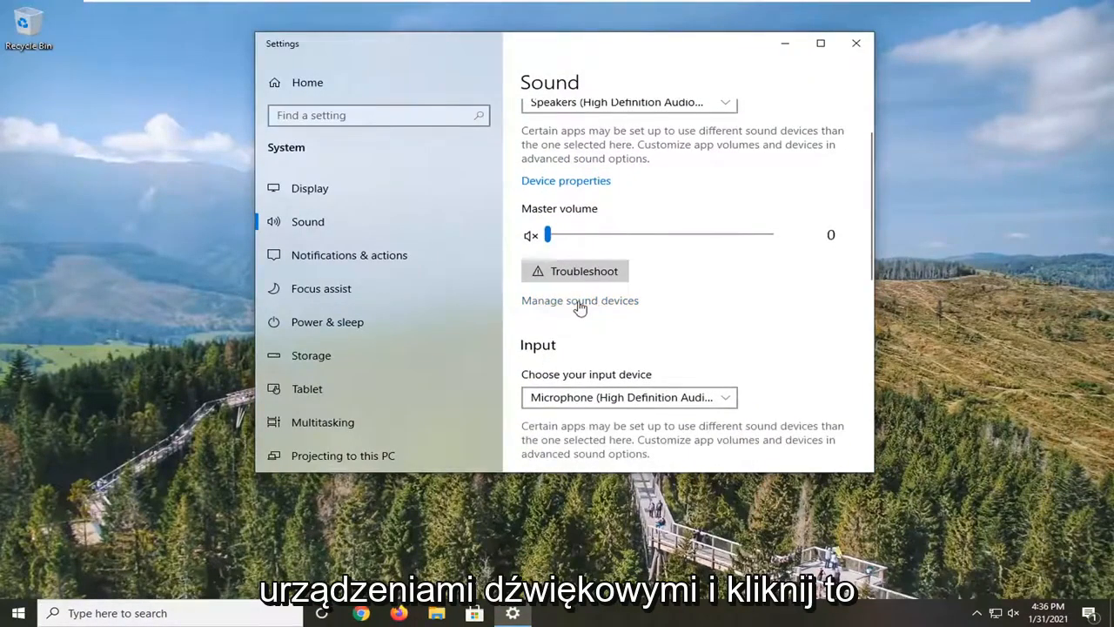
pyautogui.click(579, 300)
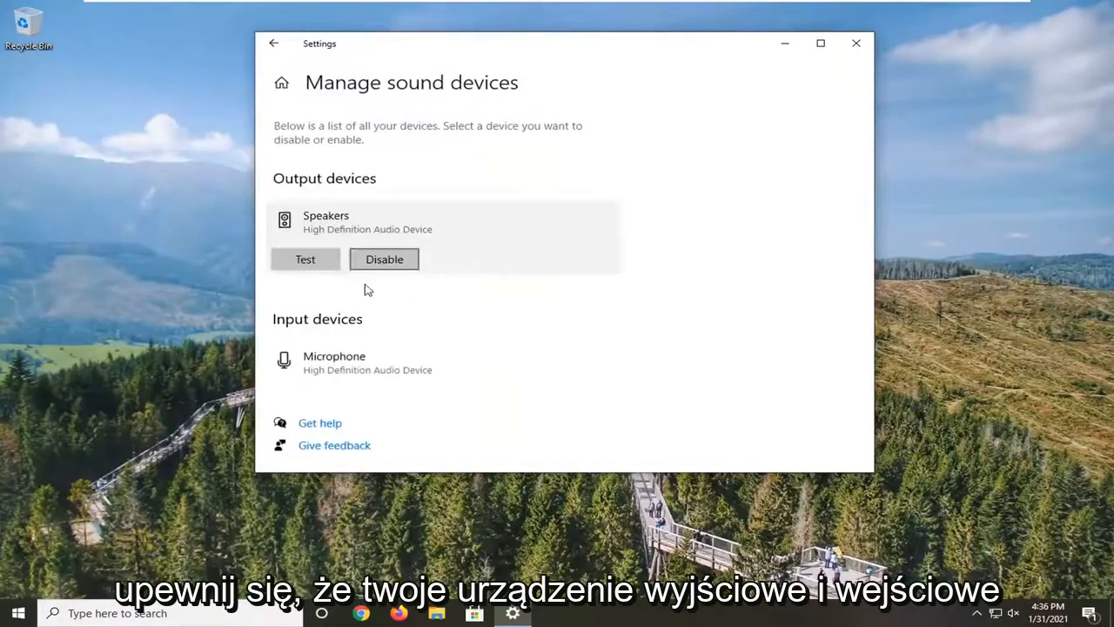
pyautogui.click(365, 363)
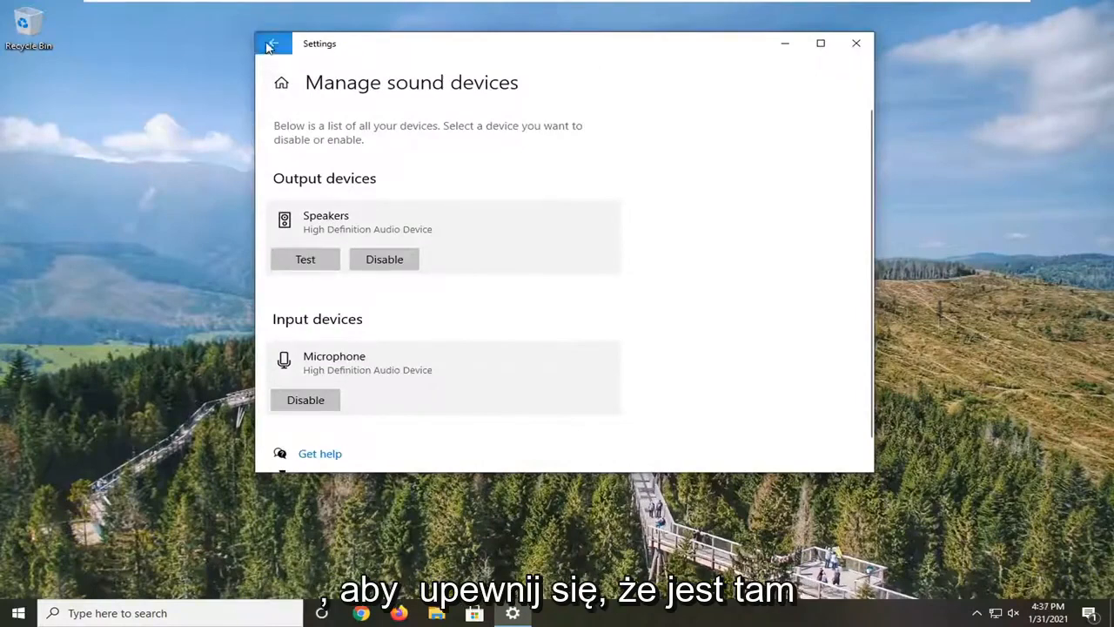
# Confirm Microphone is selected as the input device on the Sound page
pyautogui.click(271, 43)
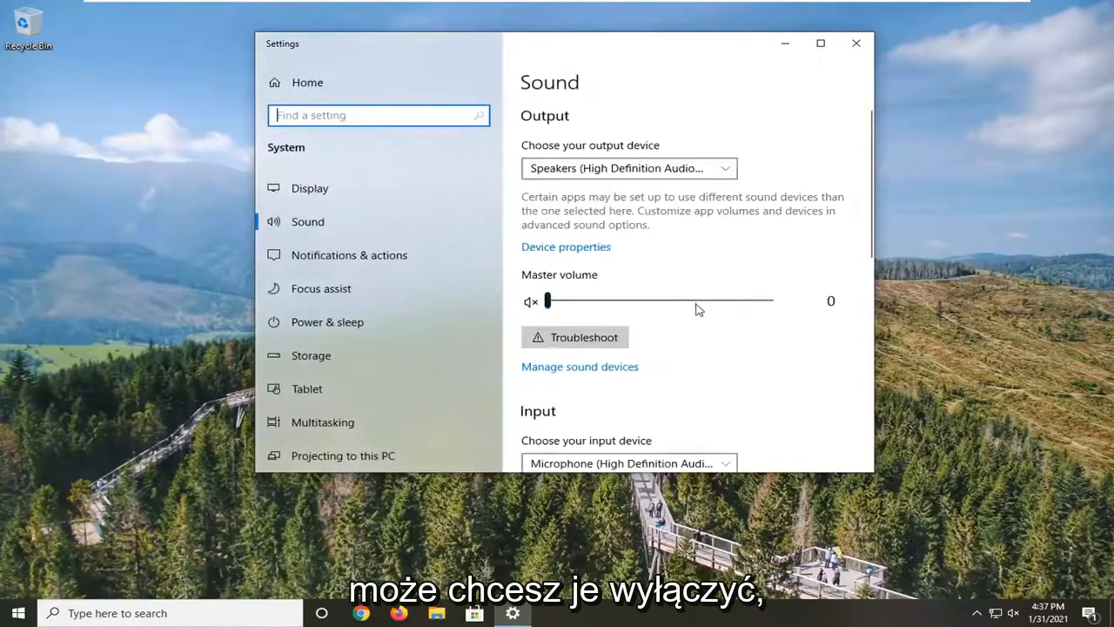
pyautogui.scroll(-3)
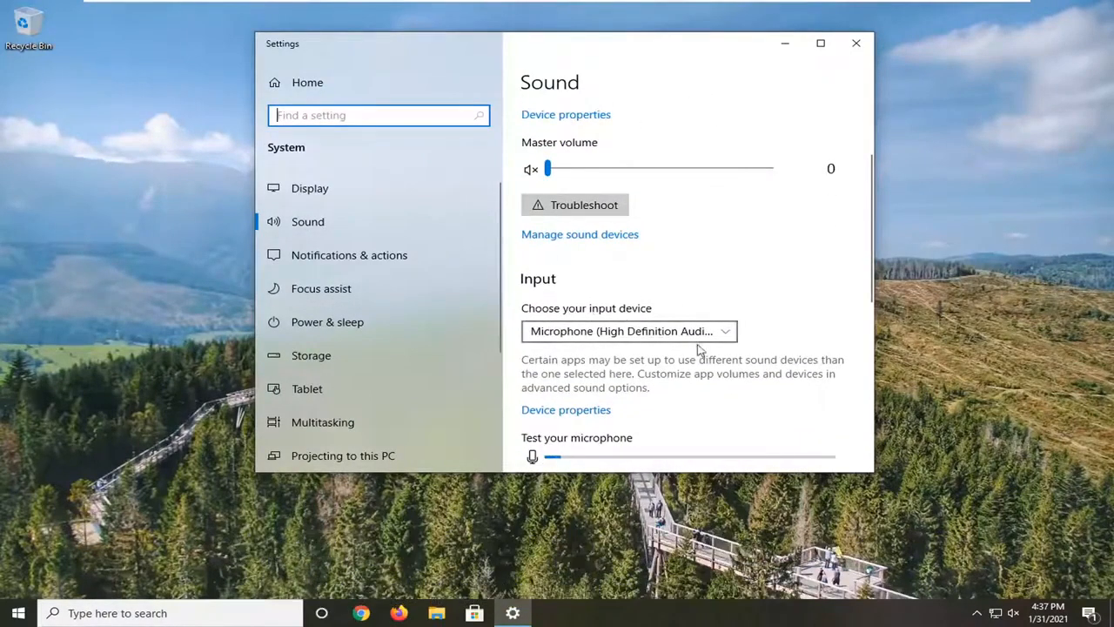
pyautogui.click(628, 331)
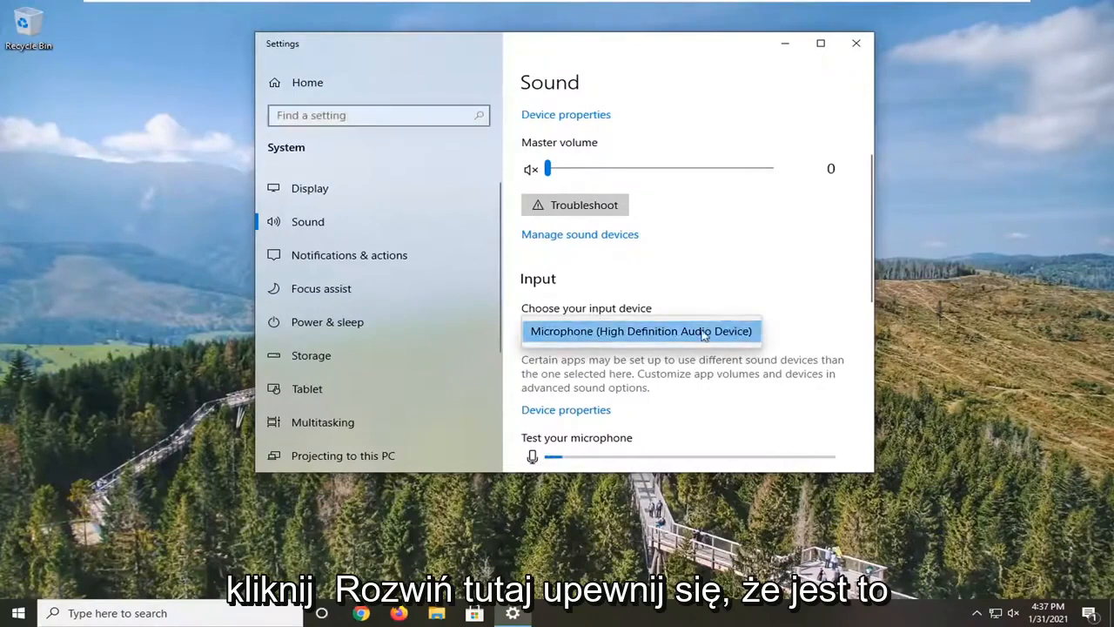
pyautogui.scroll(-3)
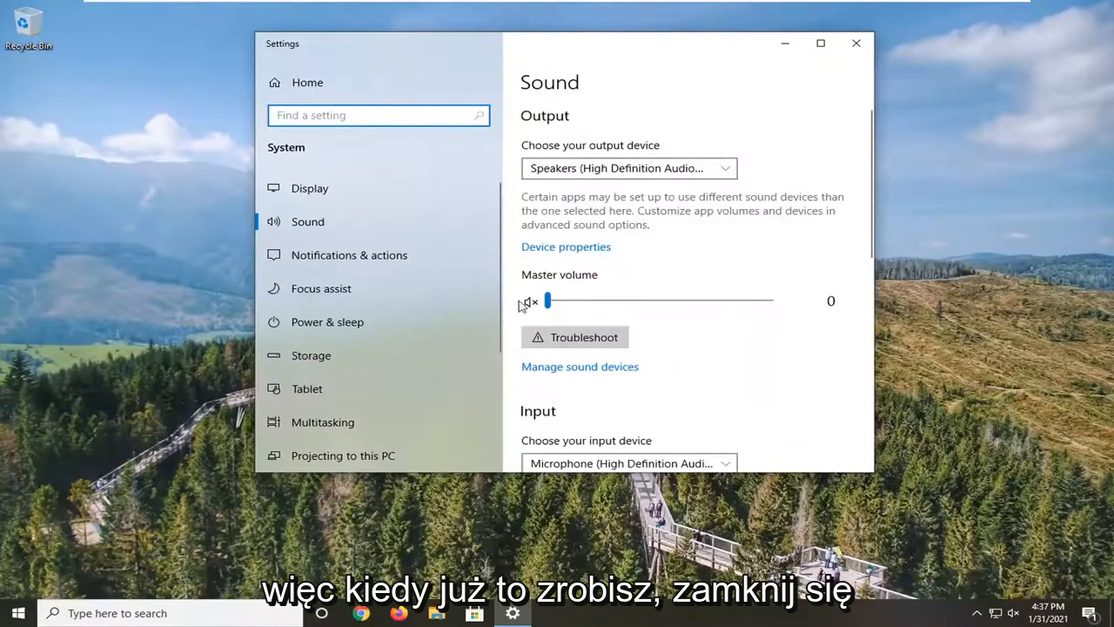
pyautogui.click(13, 608)
pyautogui.write('troubleshoot')
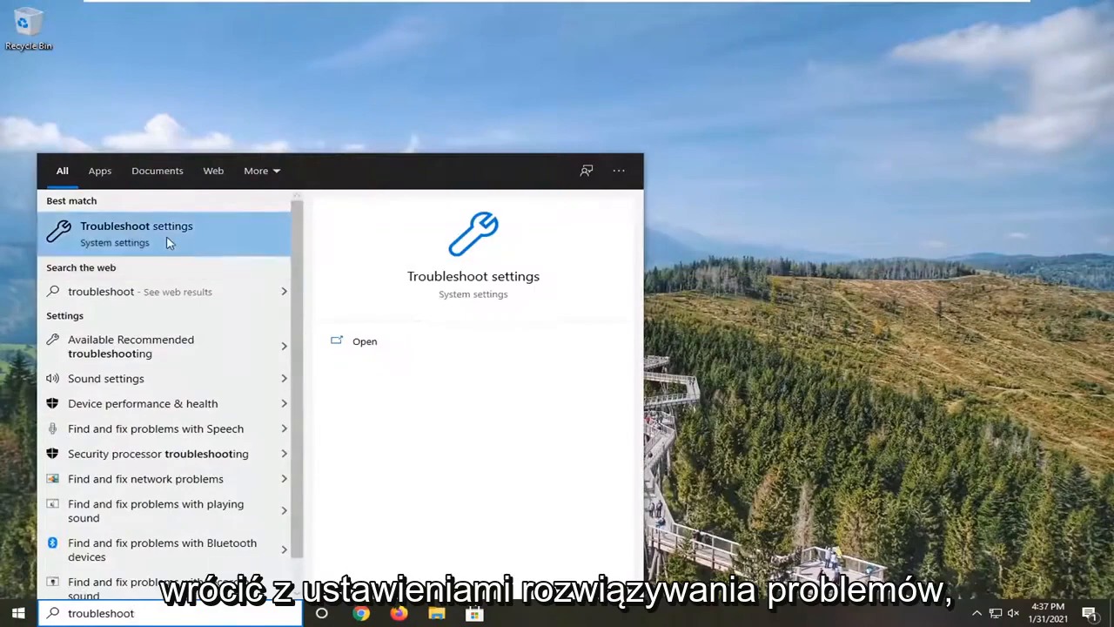
# Select Bluetooth under Additional troubleshooters in Troubleshoot settings
pyautogui.click(136, 225)
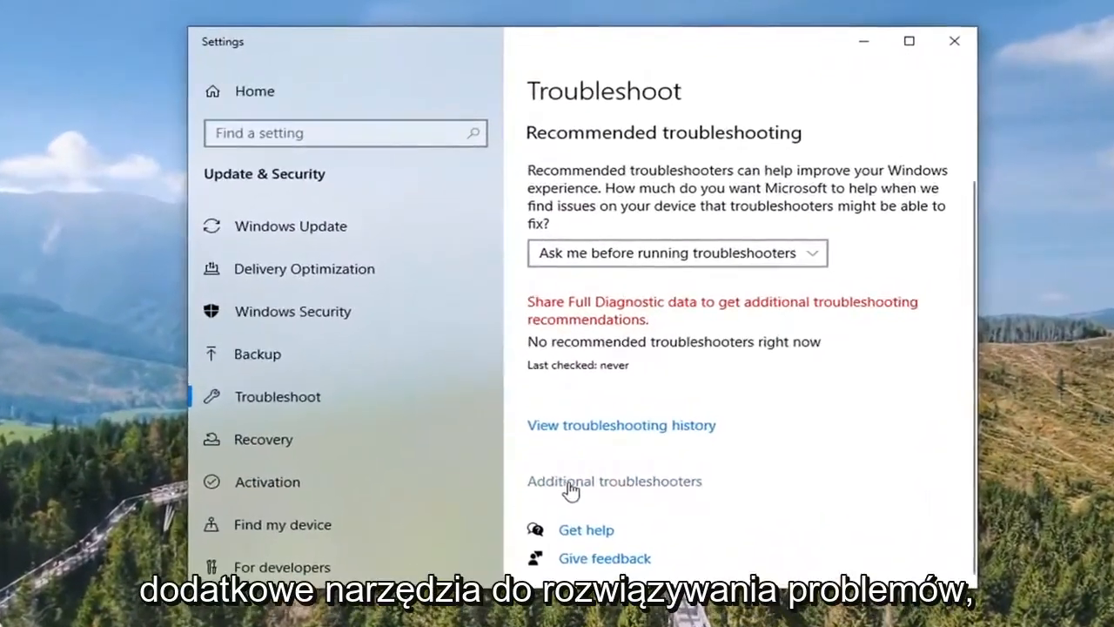
pyautogui.click(615, 480)
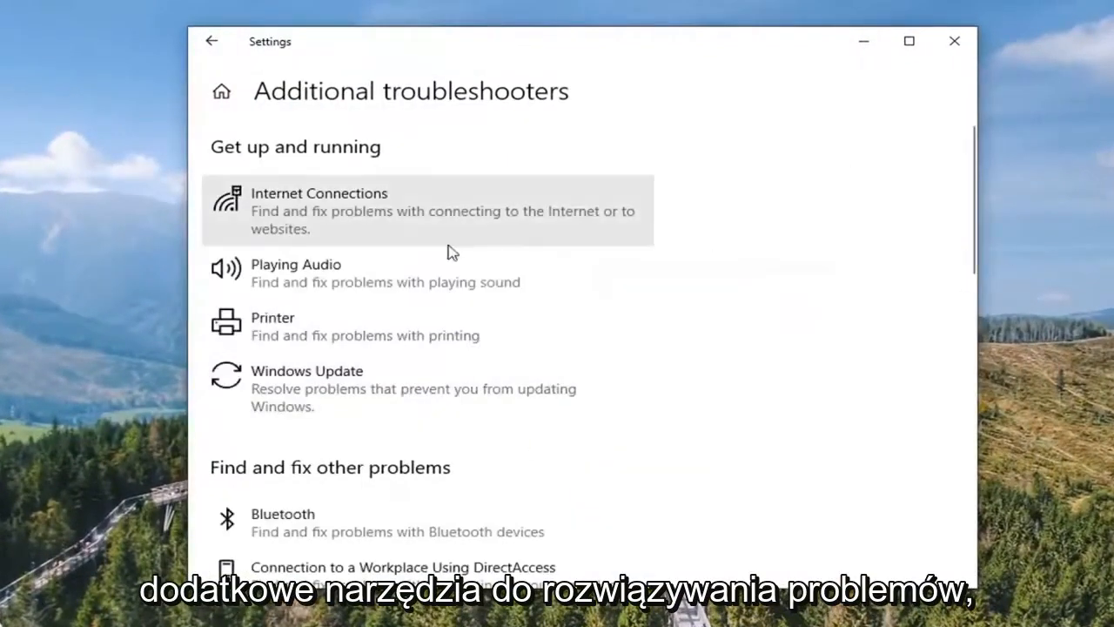
pyautogui.scroll(-3)
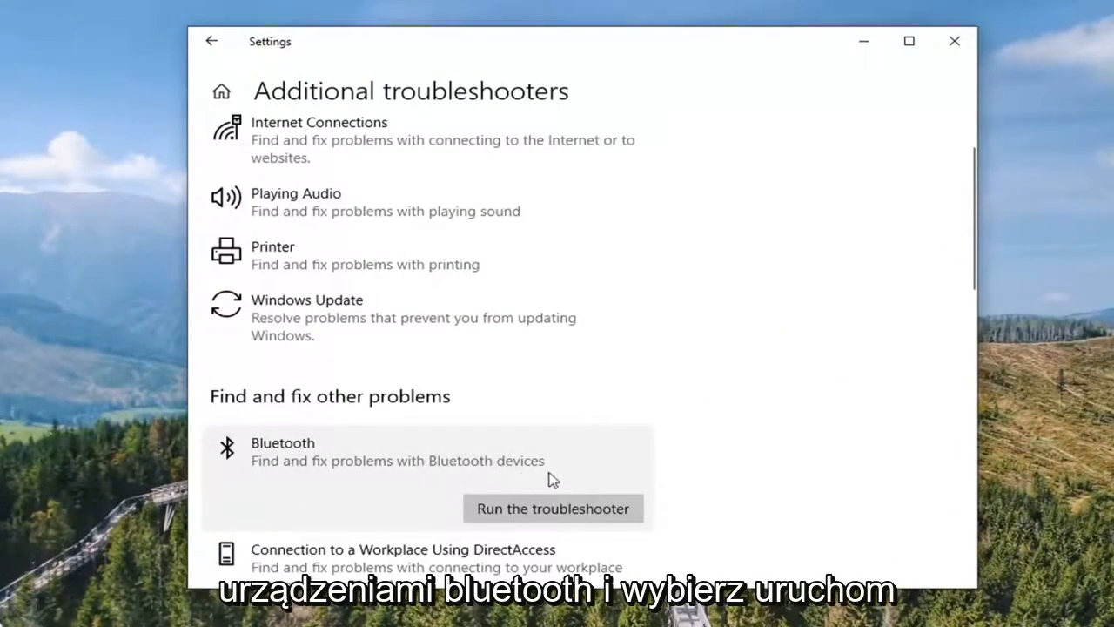
pyautogui.click(553, 508)
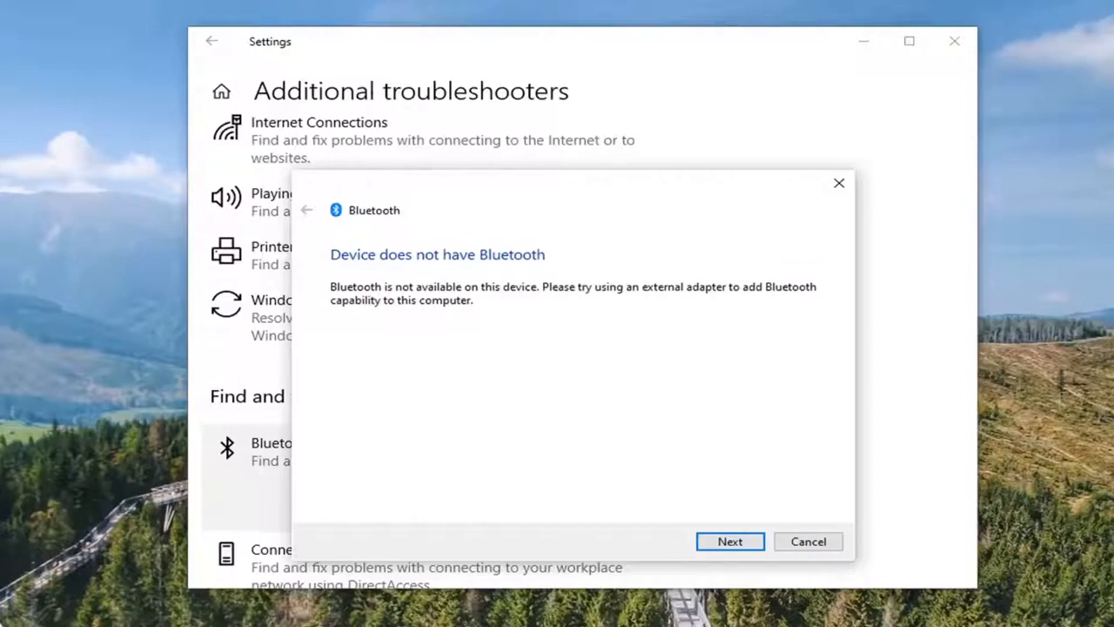
pyautogui.moveTo(424, 342)
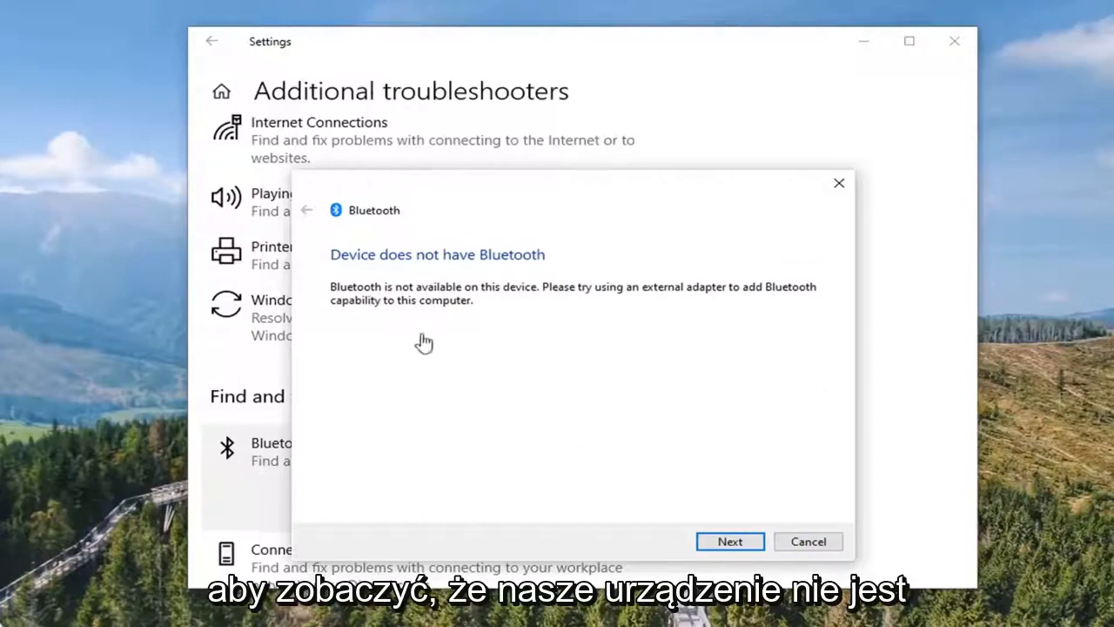
pyautogui.moveTo(476, 283)
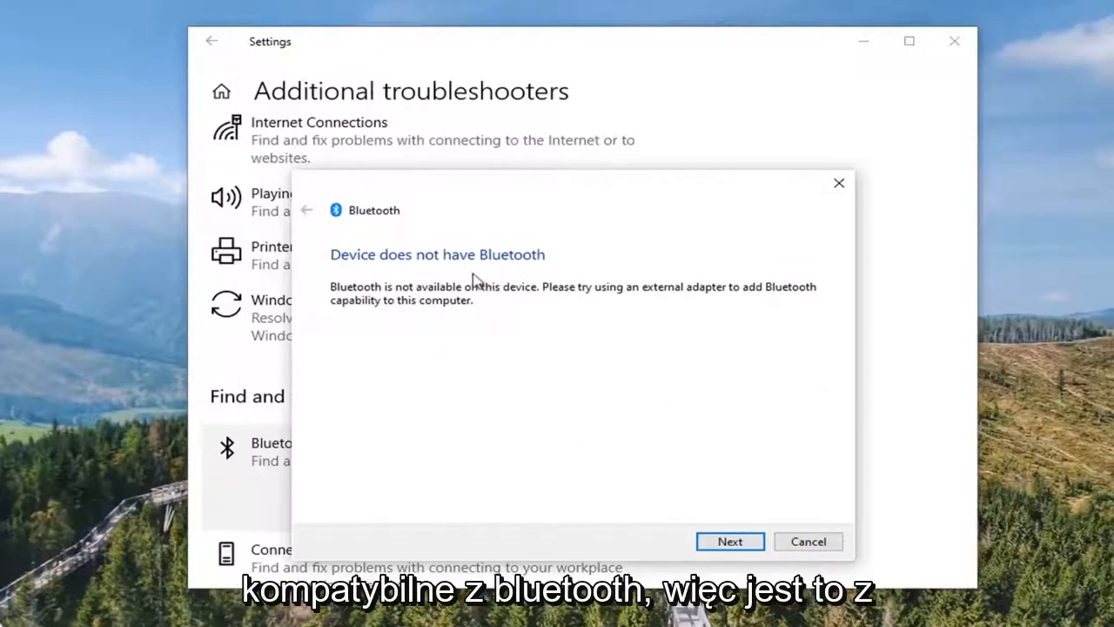
pyautogui.moveTo(470, 376)
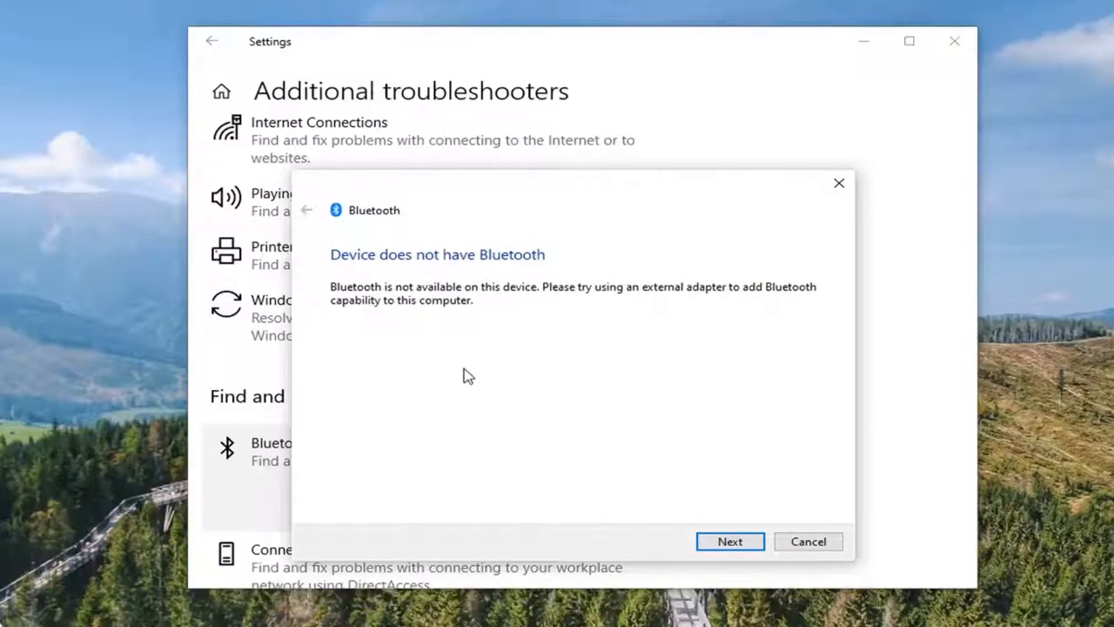
pyautogui.moveTo(566, 385)
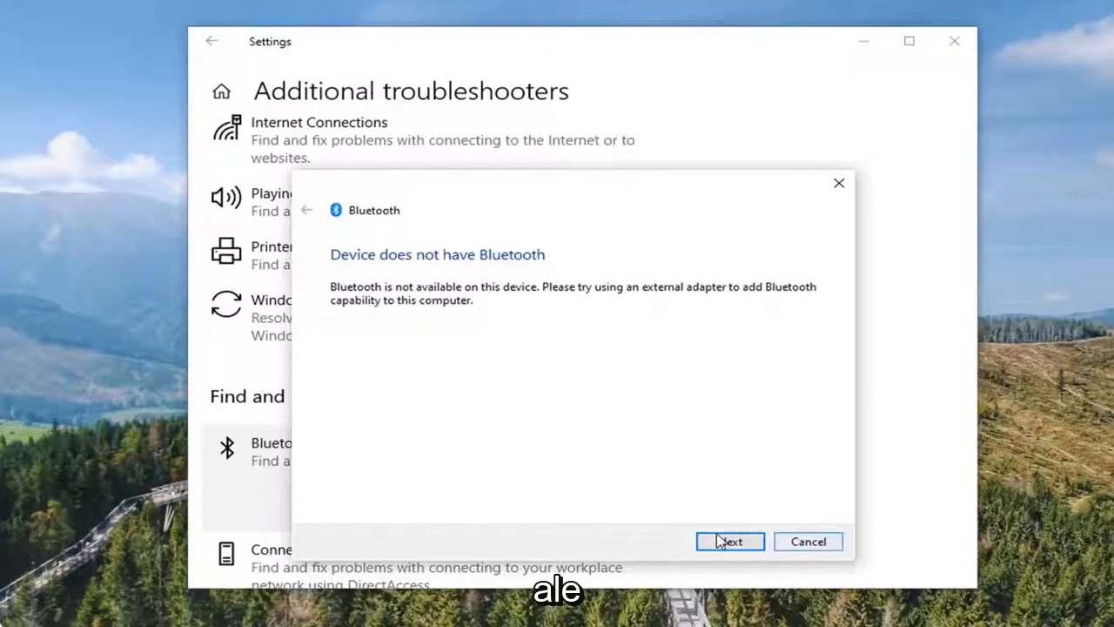
# Finish the troubleshooter past the 'Device does not have Bluetooth' notice and close it
pyautogui.click(729, 542)
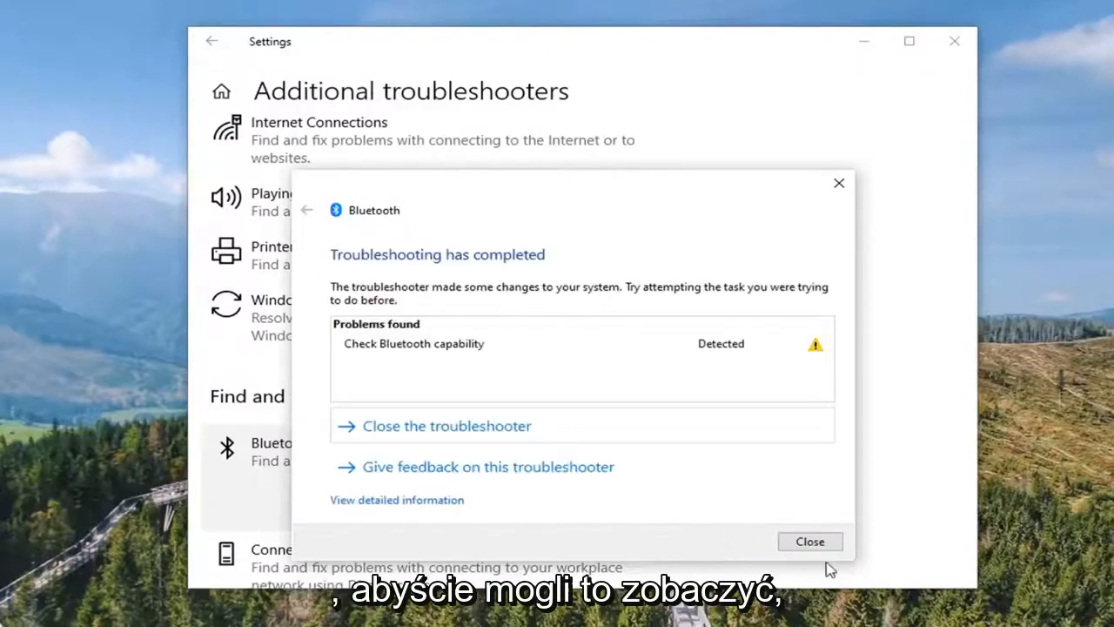
pyautogui.click(811, 542)
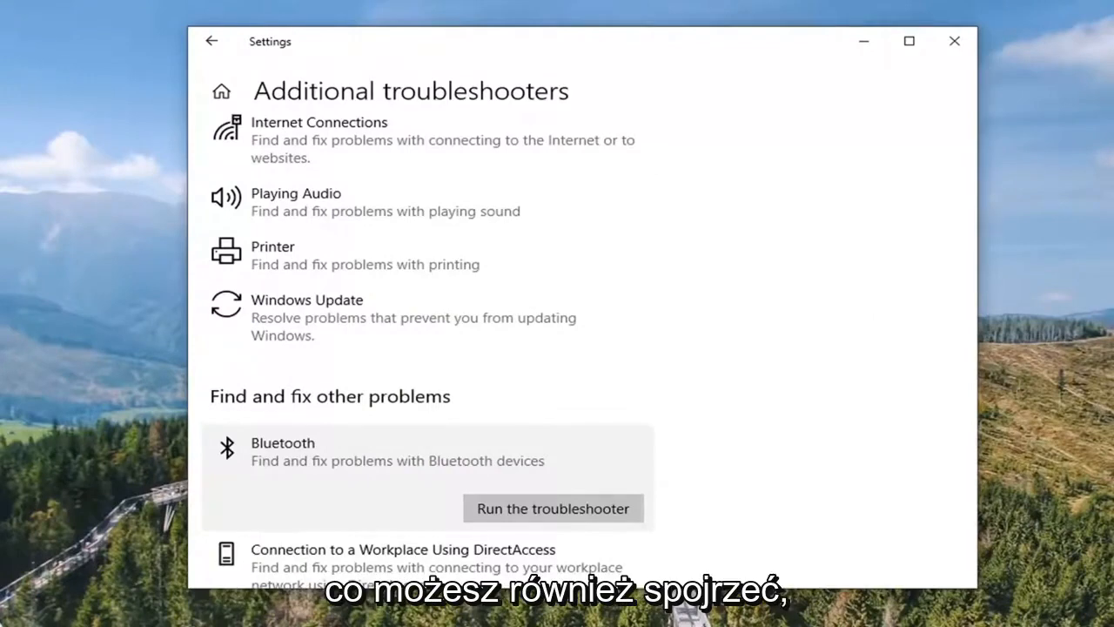
pyautogui.moveTo(911, 42)
pyautogui.write('services')
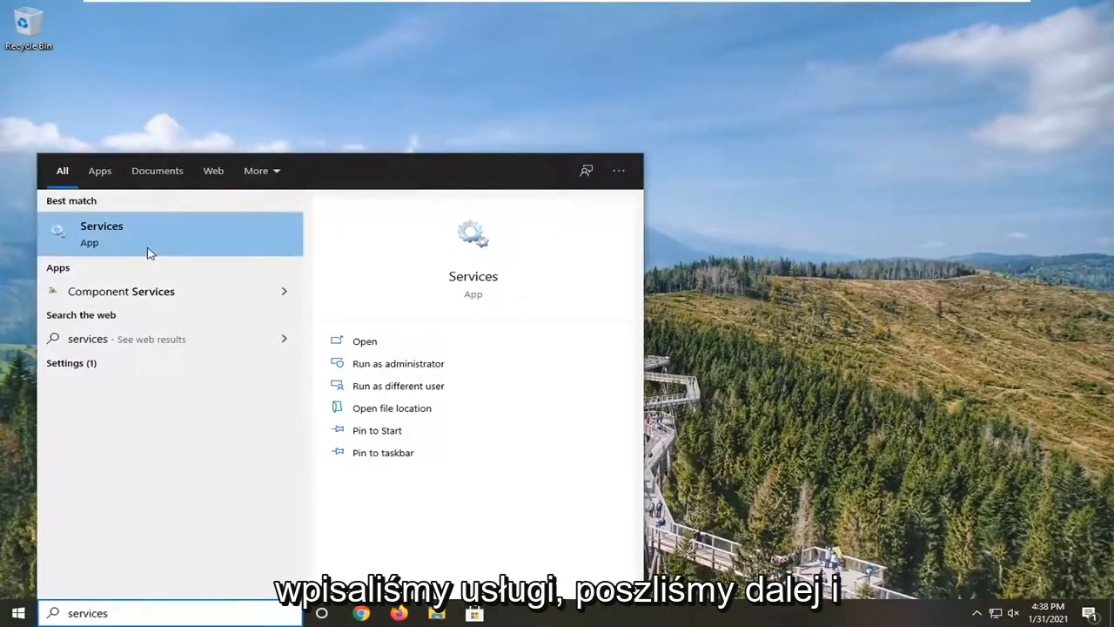
pyautogui.moveTo(104, 244)
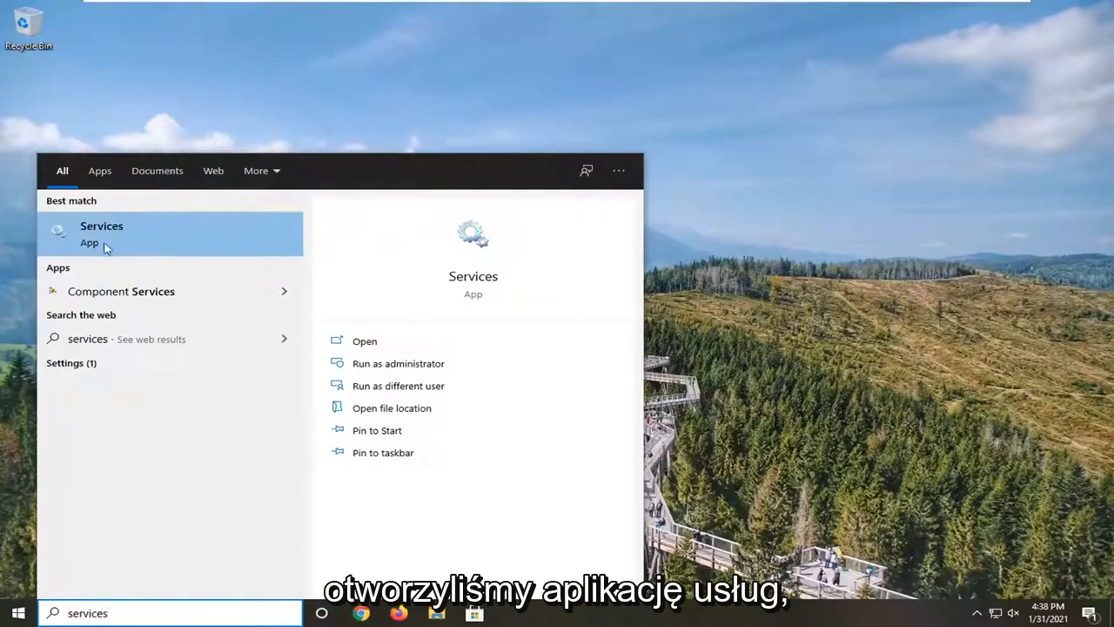
# Select Bluetooth Support Service in the Services app
pyautogui.click(101, 226)
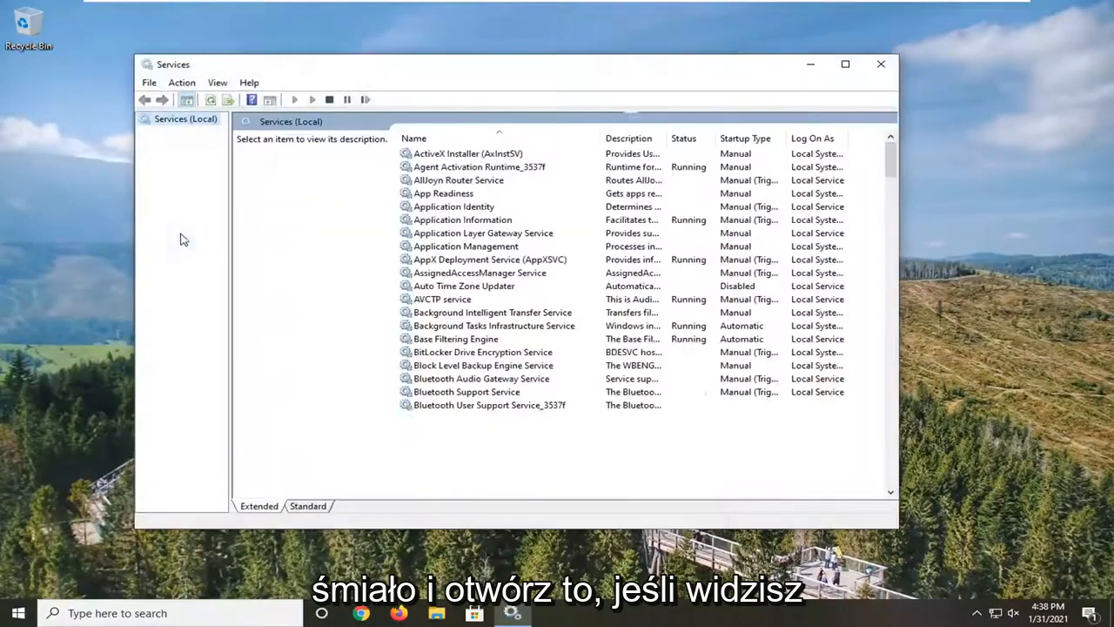
pyautogui.scroll(-3)
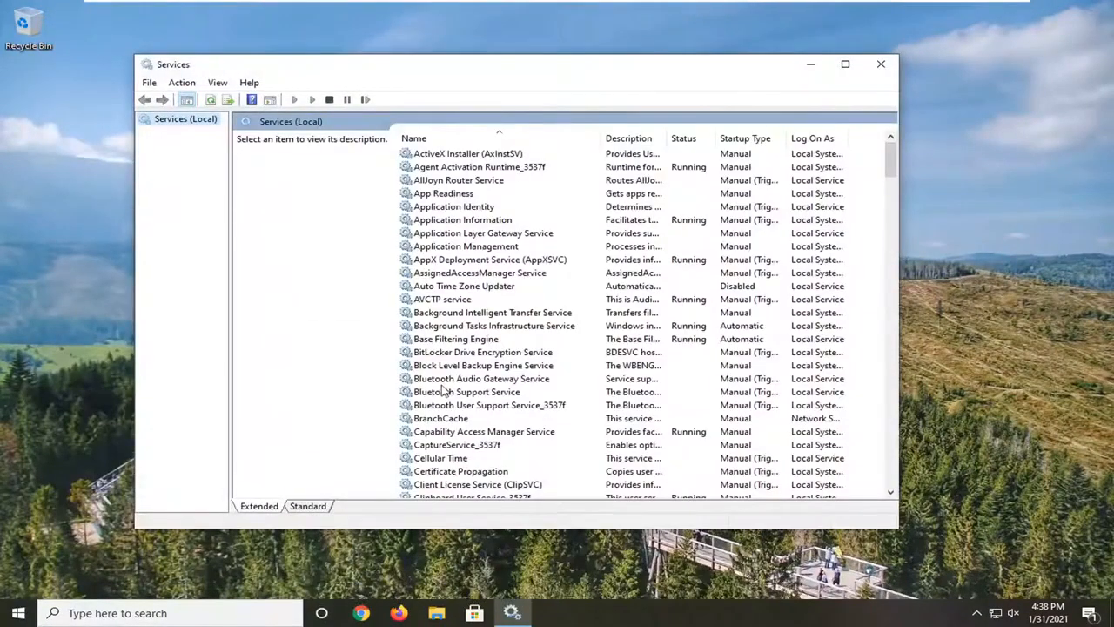
pyautogui.click(468, 392)
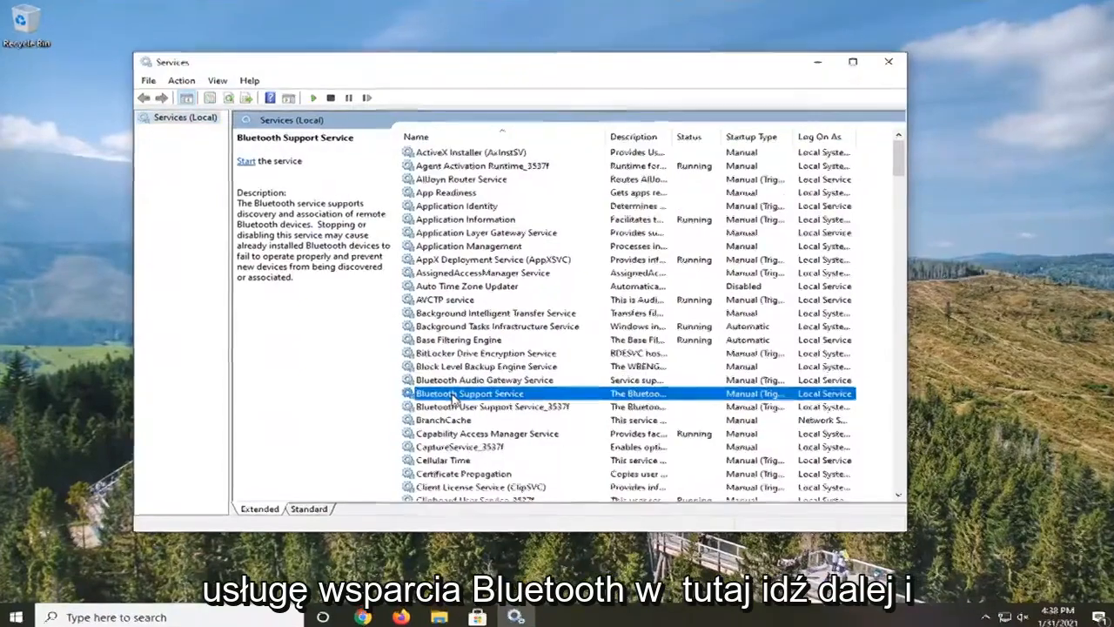
# Set Bluetooth Support Service to Automatic startup, start it, and confirm
pyautogui.doubleClick(469, 393)
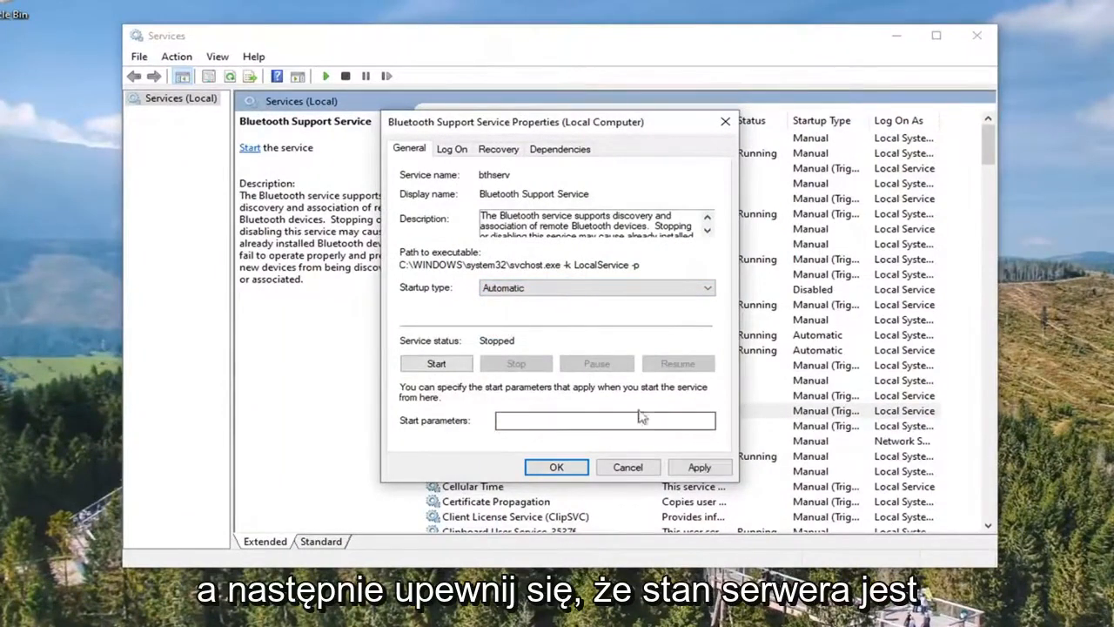
pyautogui.click(436, 362)
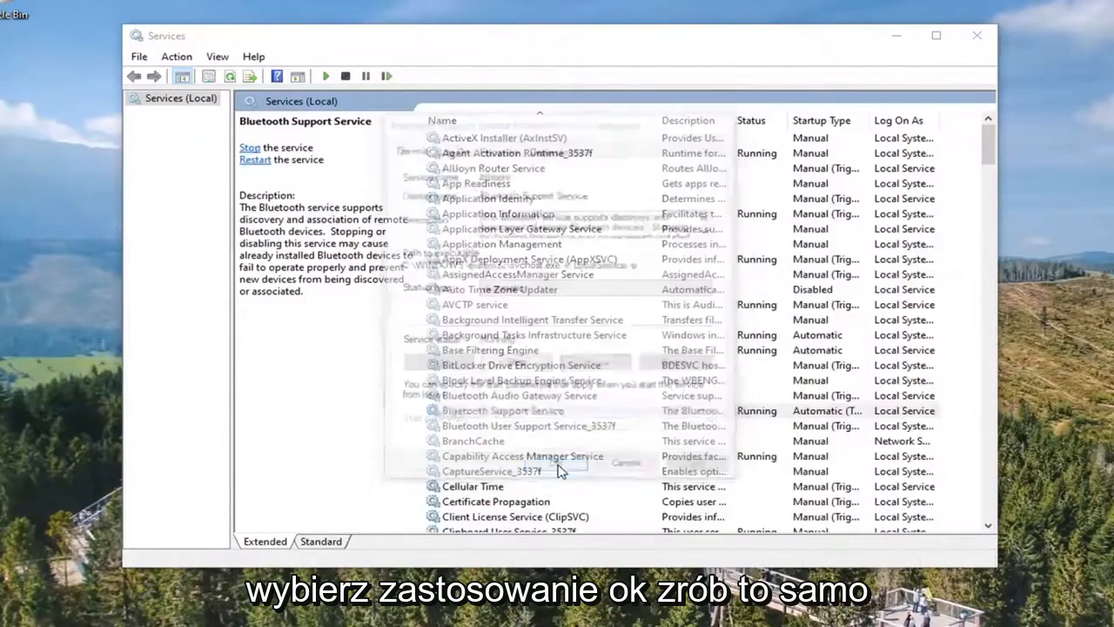
pyautogui.click(512, 411)
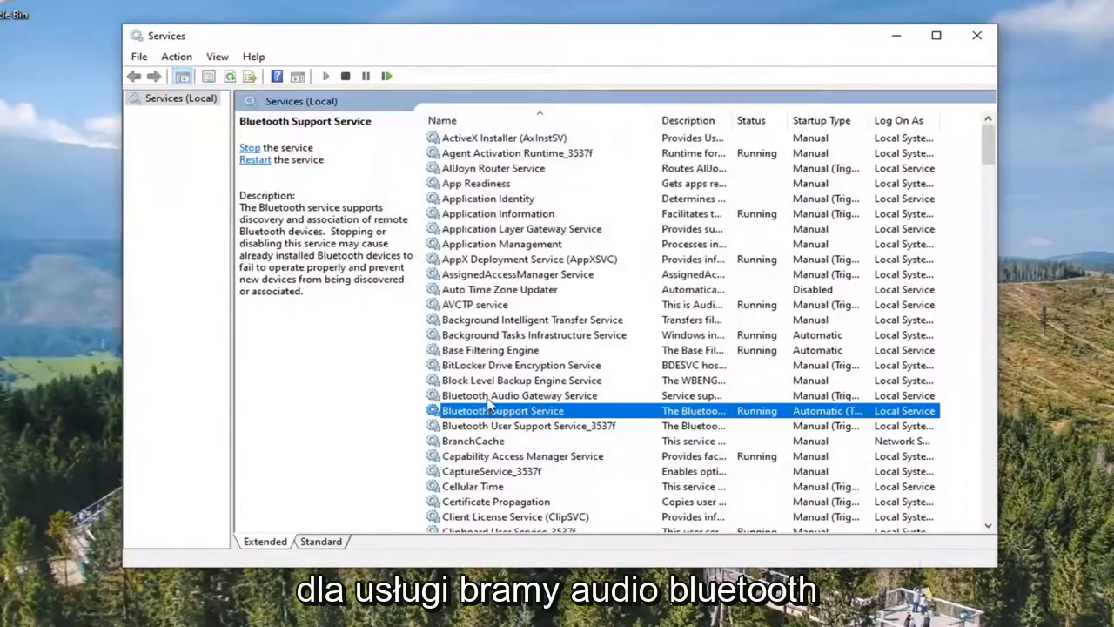
# Set Bluetooth Audio Gateway Service to Automatic startup, start it, and confirm
pyautogui.doubleClick(521, 396)
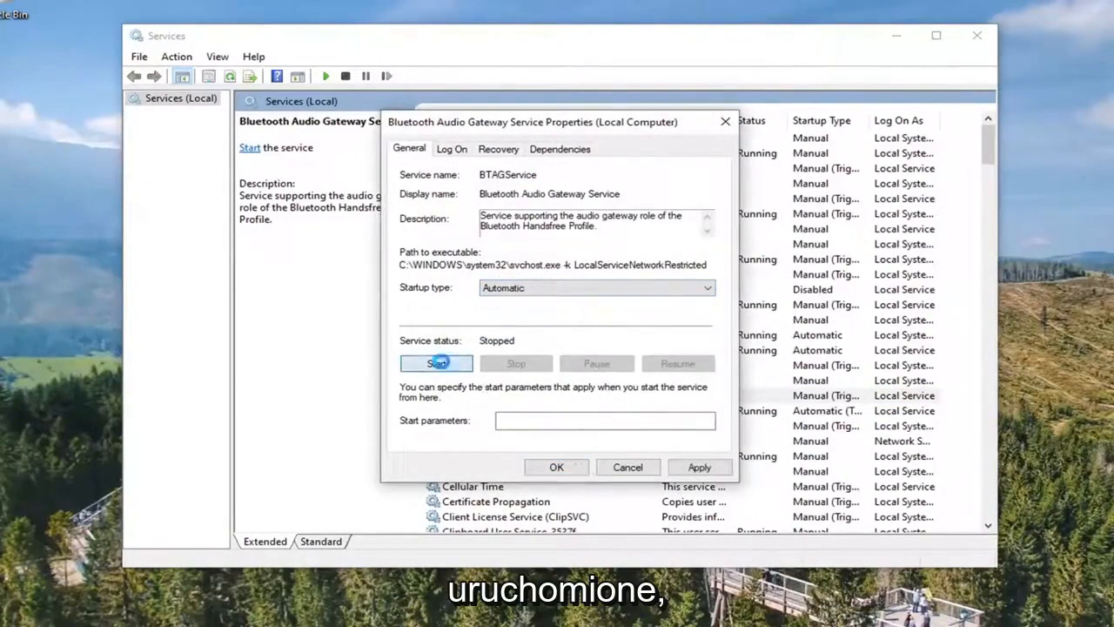
pyautogui.click(436, 363)
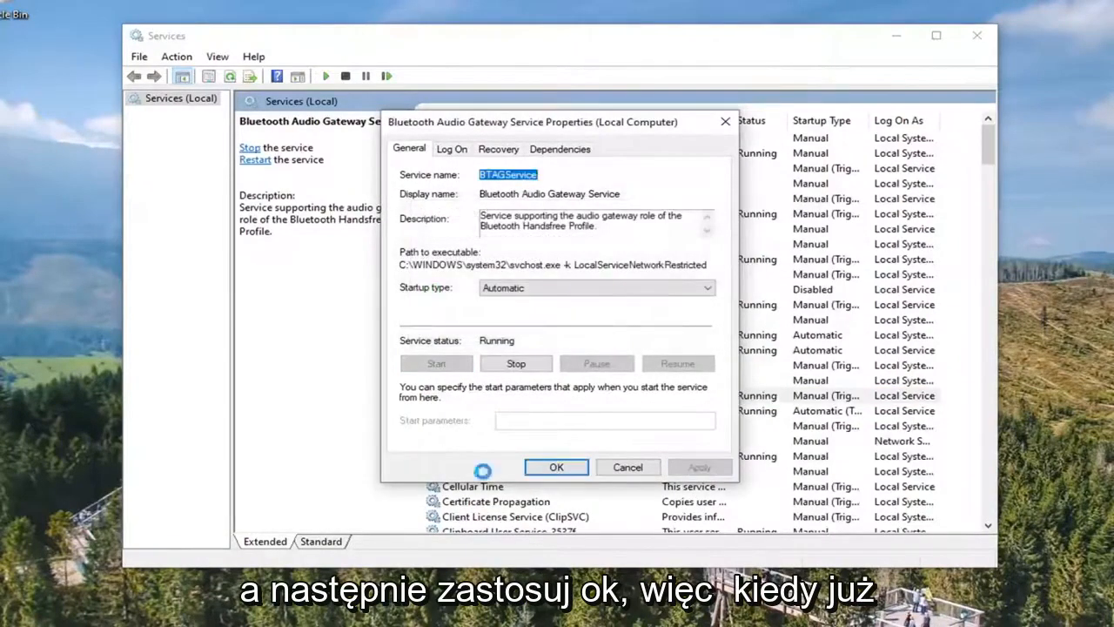
pyautogui.click(556, 466)
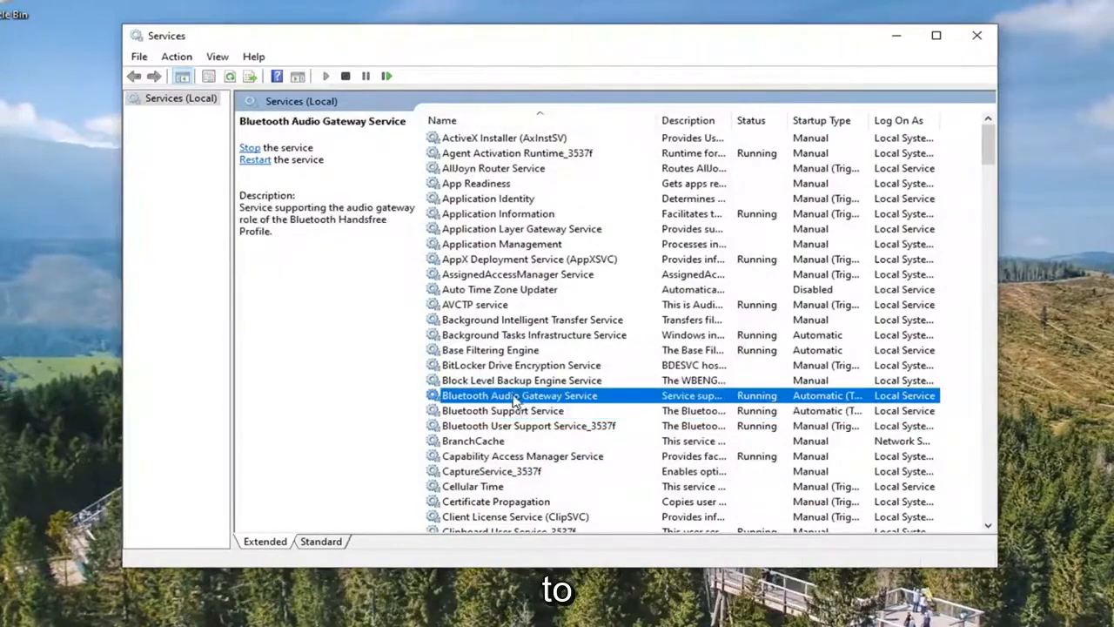